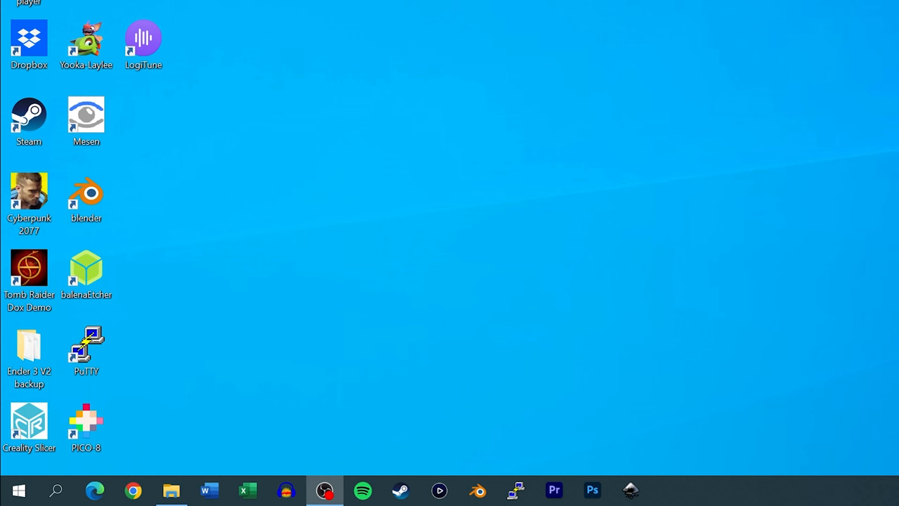
# Open Disk Management from the Start context menu and inspect the target drive's partition options
pyautogui.rightClick(19, 491)
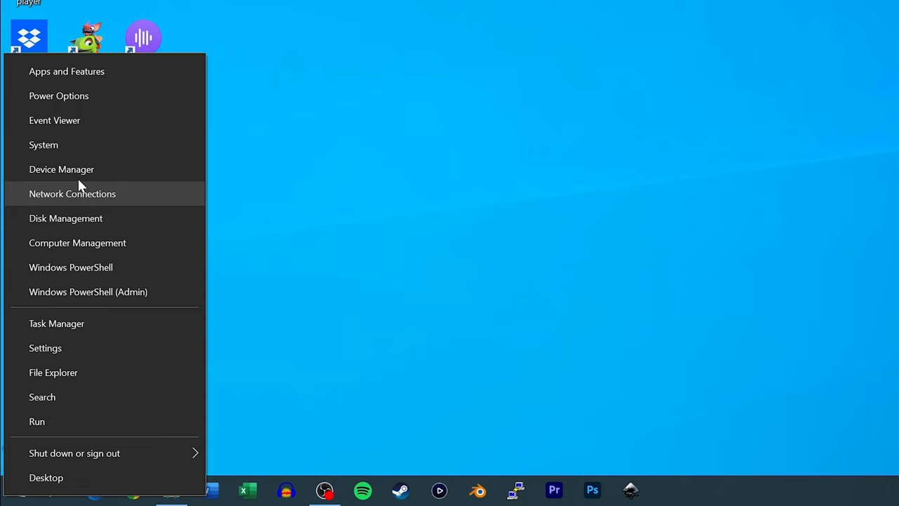
pyautogui.click(65, 218)
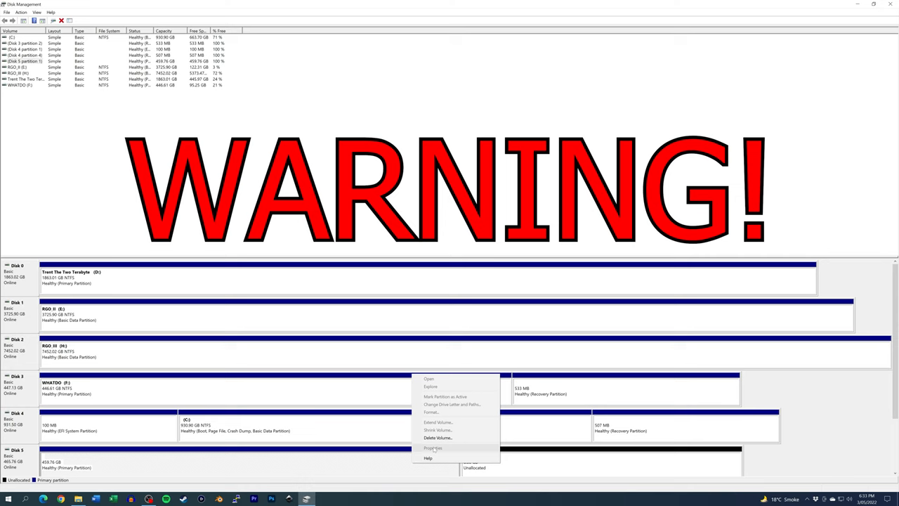
pyautogui.click(437, 438)
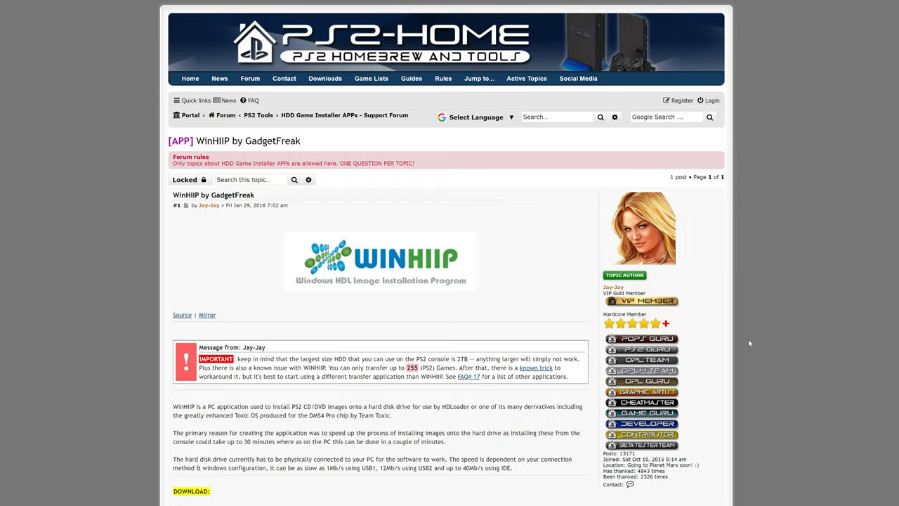
# Scroll the PS2-Home WinHIIP topic down to the WinHIIP_V1.7.6.rar download link
pyautogui.scroll(-3)
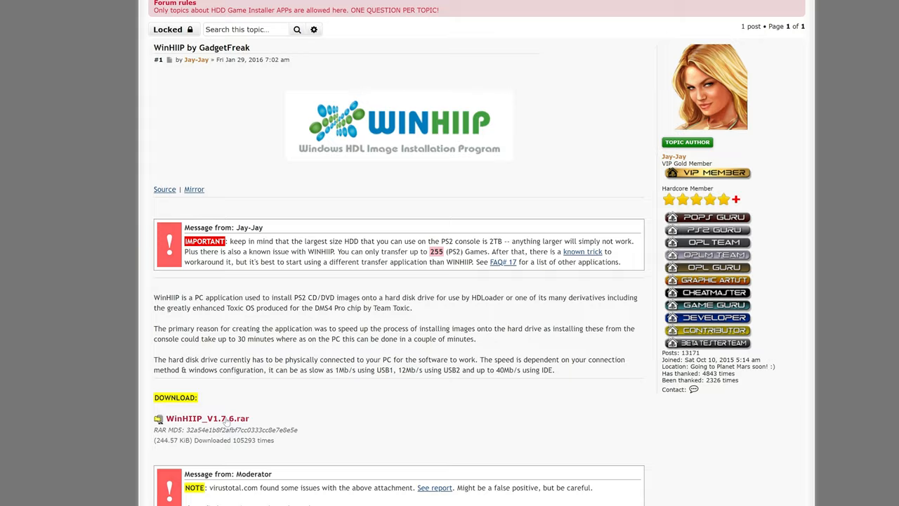
pyautogui.scroll(-3)
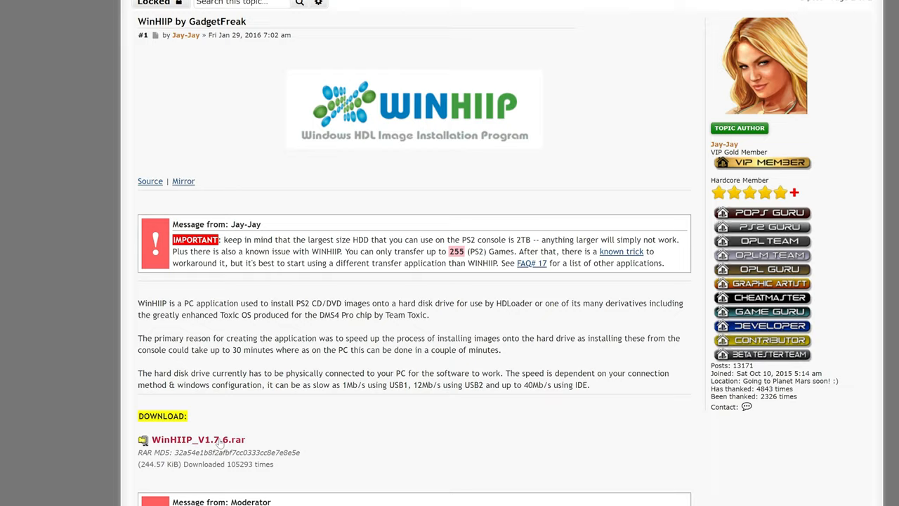
pyautogui.scroll(-3)
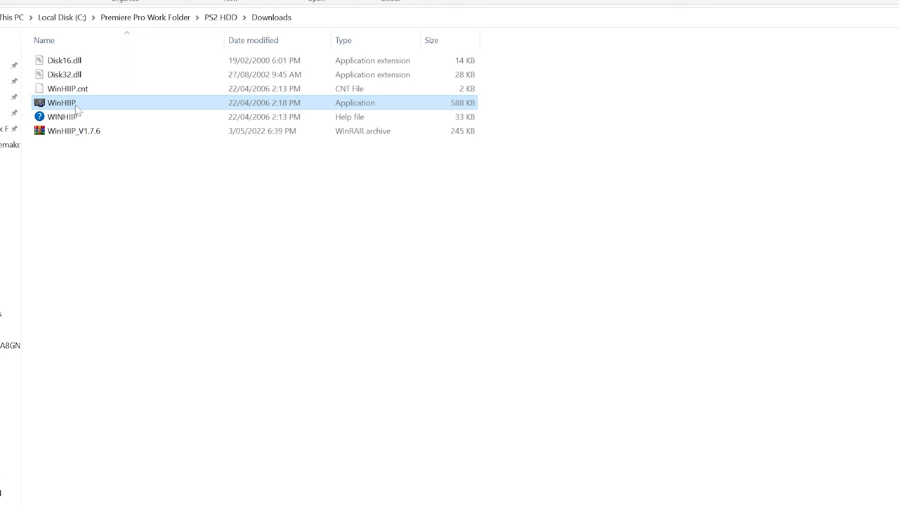
# Launch WinHIIP.exe and confirm 48bit HDLoader with Reduce Fragmentation and Log File Generation in Options
pyautogui.doubleClick(61, 103)
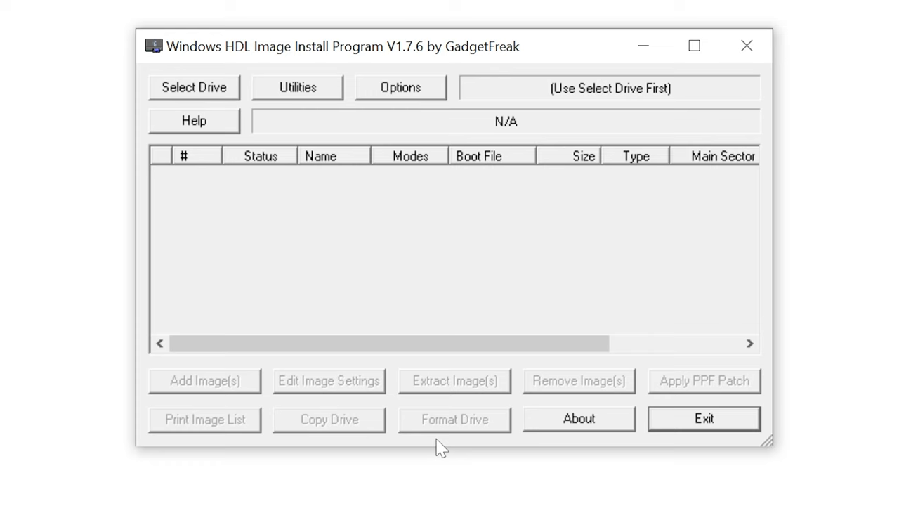
pyautogui.click(400, 87)
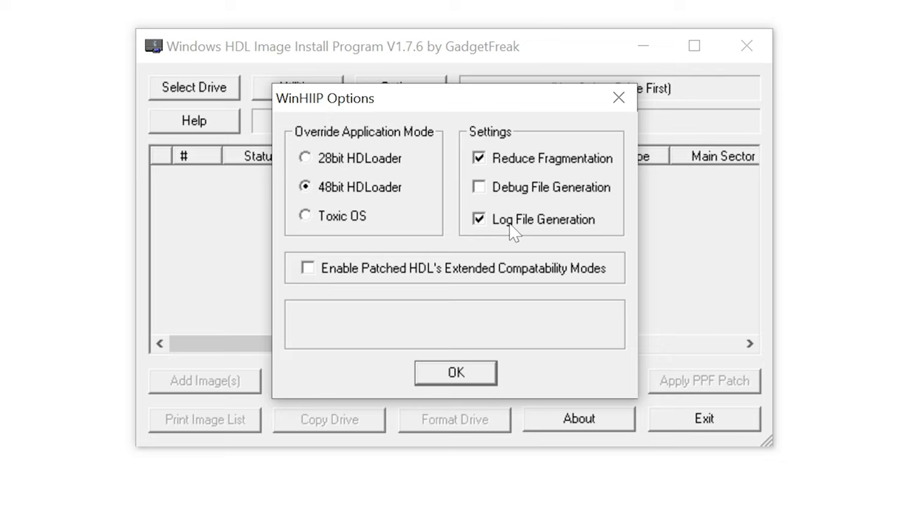
pyautogui.click(308, 267)
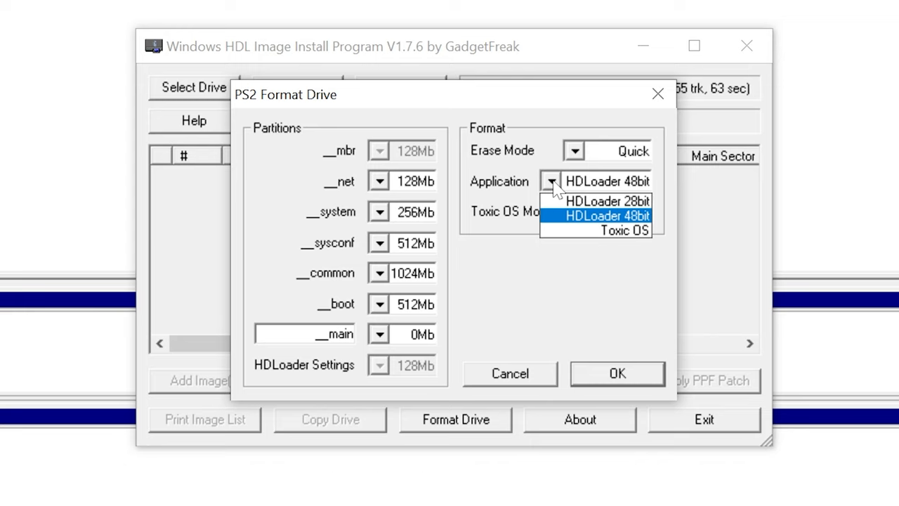
# Format Drive 5 with HDLoader 48bit, confirm, and acknowledge the HDL Settings partition
pyautogui.click(615, 373)
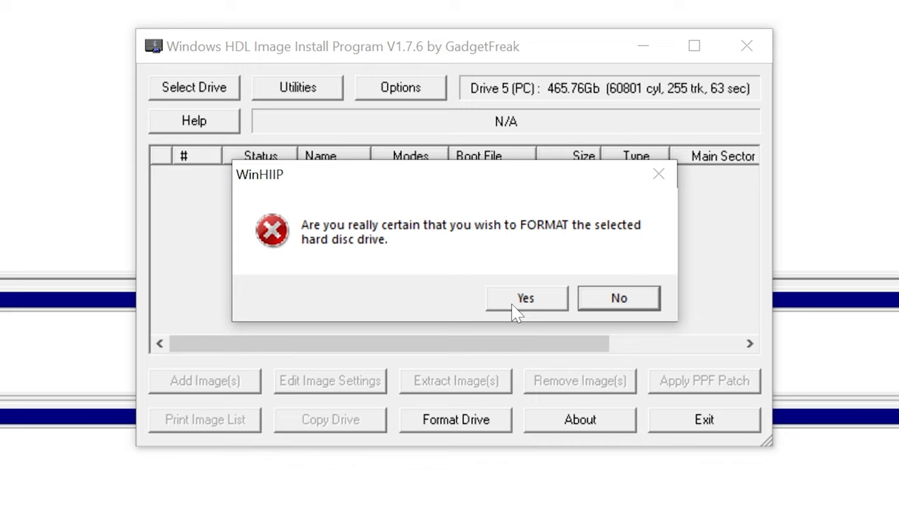
pyautogui.click(525, 297)
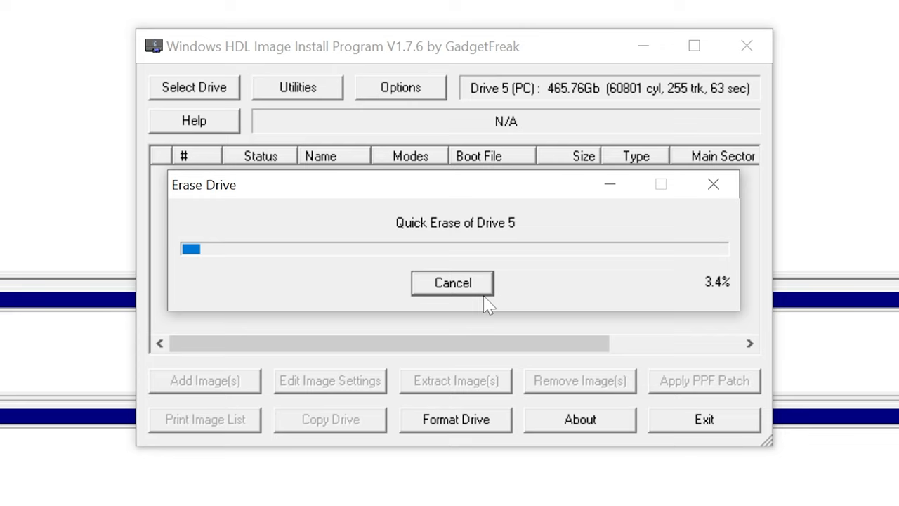
pyautogui.moveTo(580, 304)
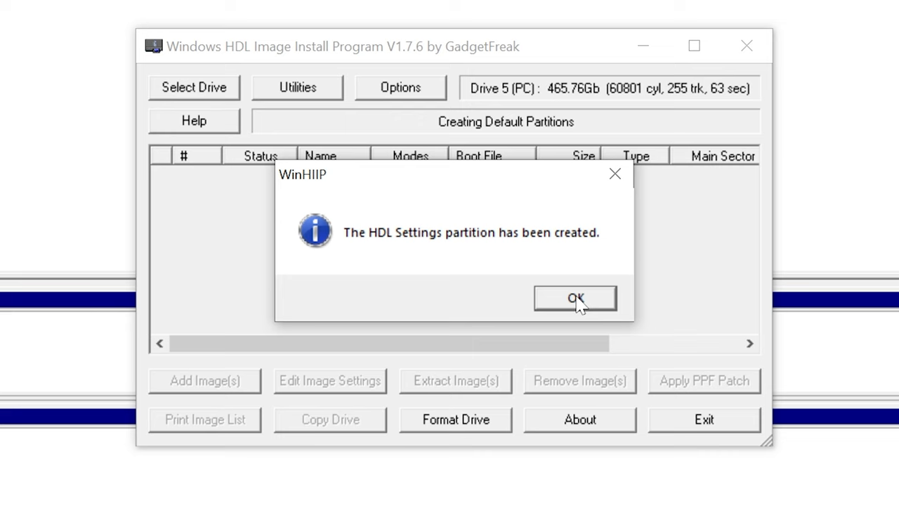
pyautogui.click(575, 298)
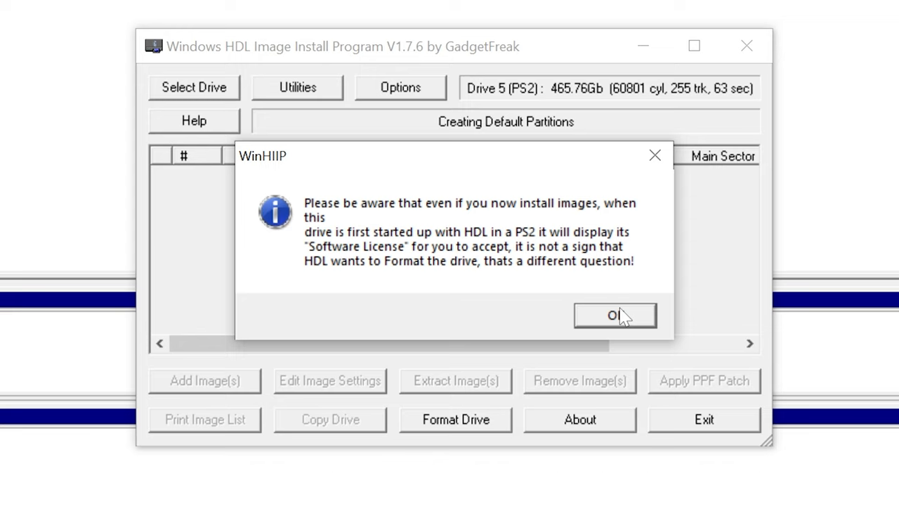
# Dismiss the license notice and add Katamari Damacy (USA).iso as DVD with boot file SLUS_210.08
pyautogui.click(614, 314)
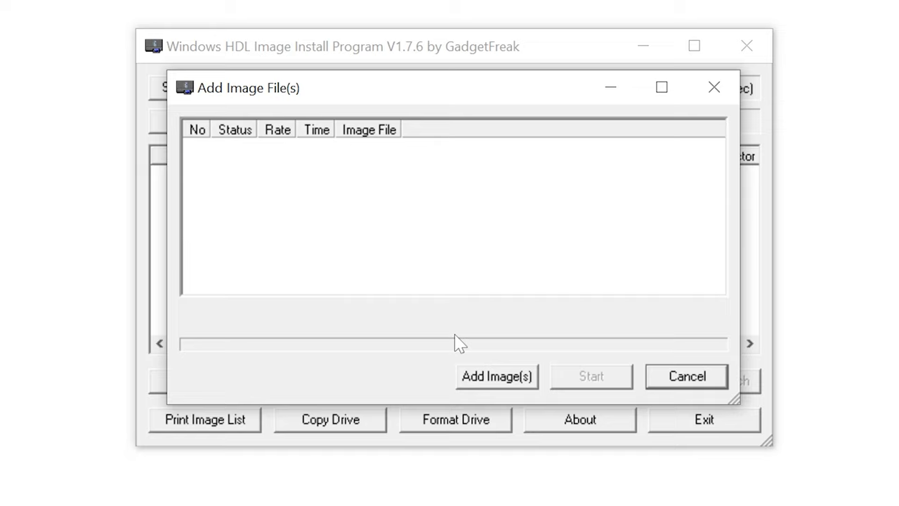
pyautogui.click(496, 376)
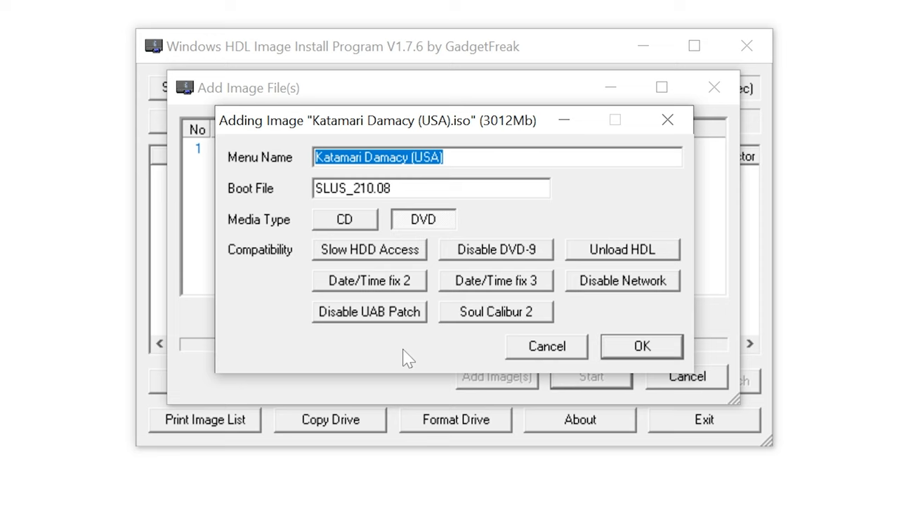
pyautogui.click(640, 346)
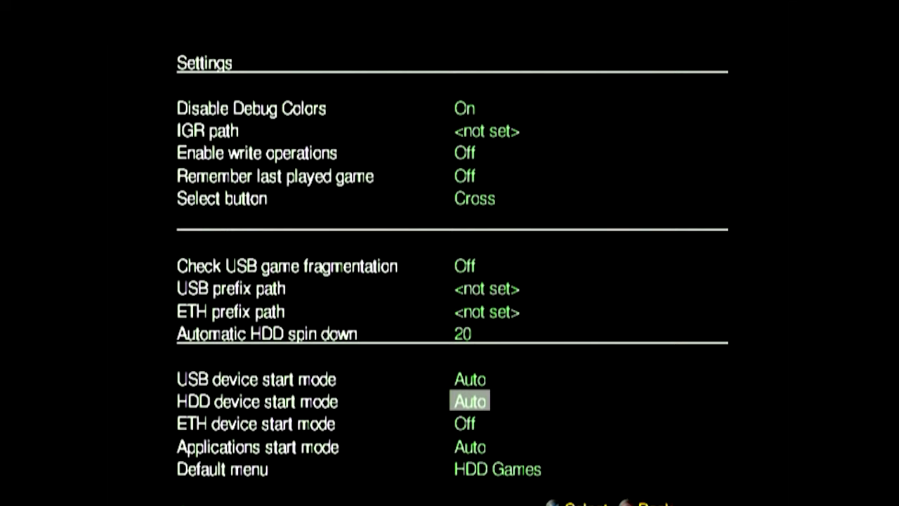
# In OPL Settings, set HDD device start mode to Auto and Default menu to HDD Games
pyautogui.click(469, 401)
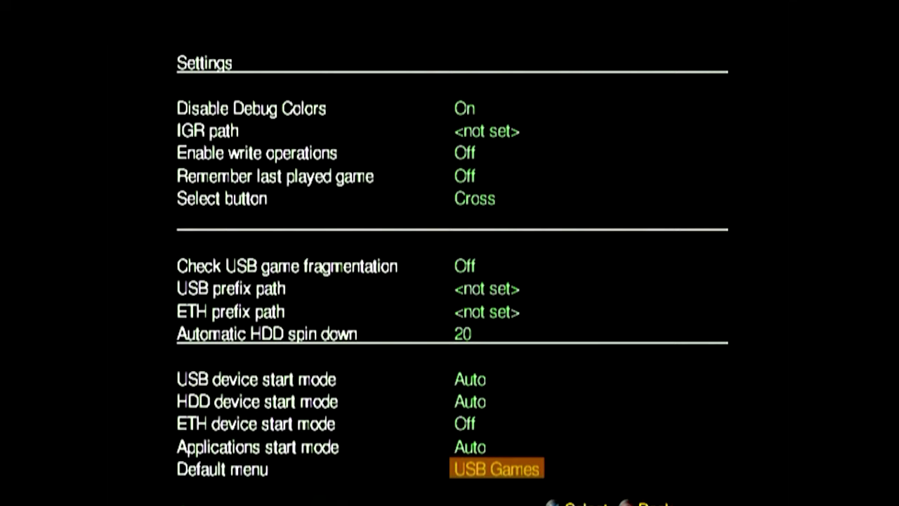
pyautogui.click(496, 468)
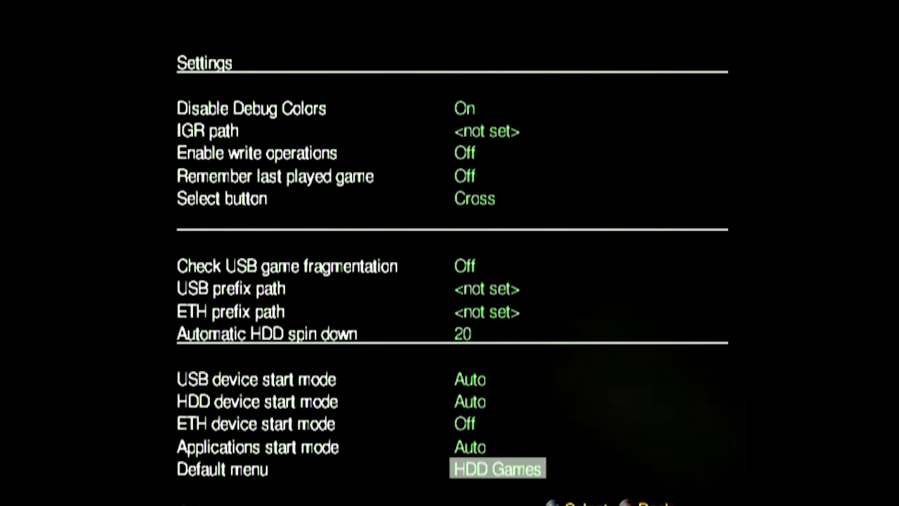